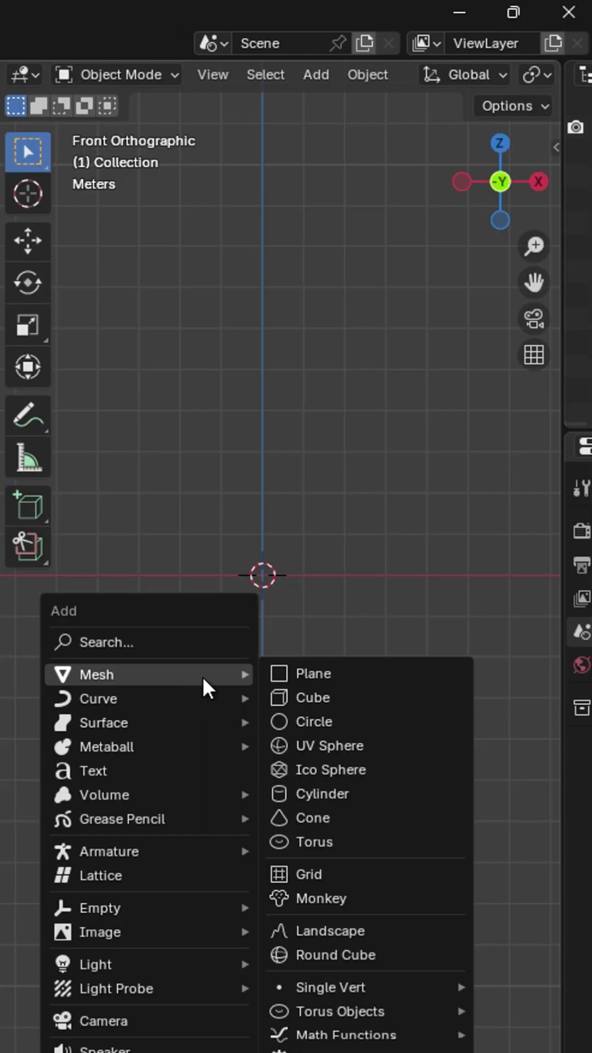
Step: Add a UV sphere, duplicate it, hide the copy and enter Edit Mode on the original
{"action": "left_click", "coordinate": [334, 746]}
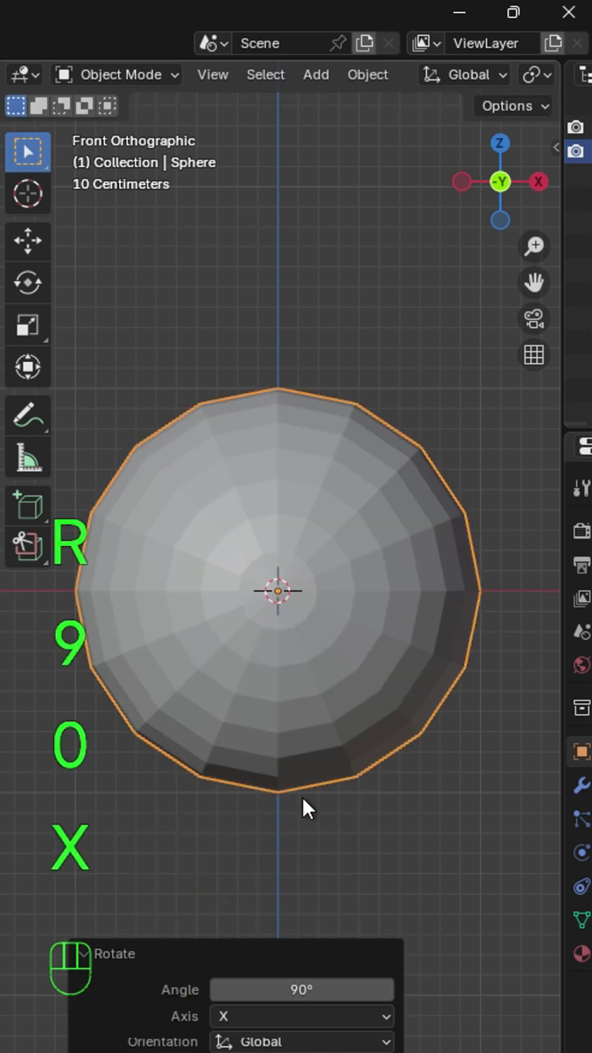
{"action": "key", "text": "shift+d"}
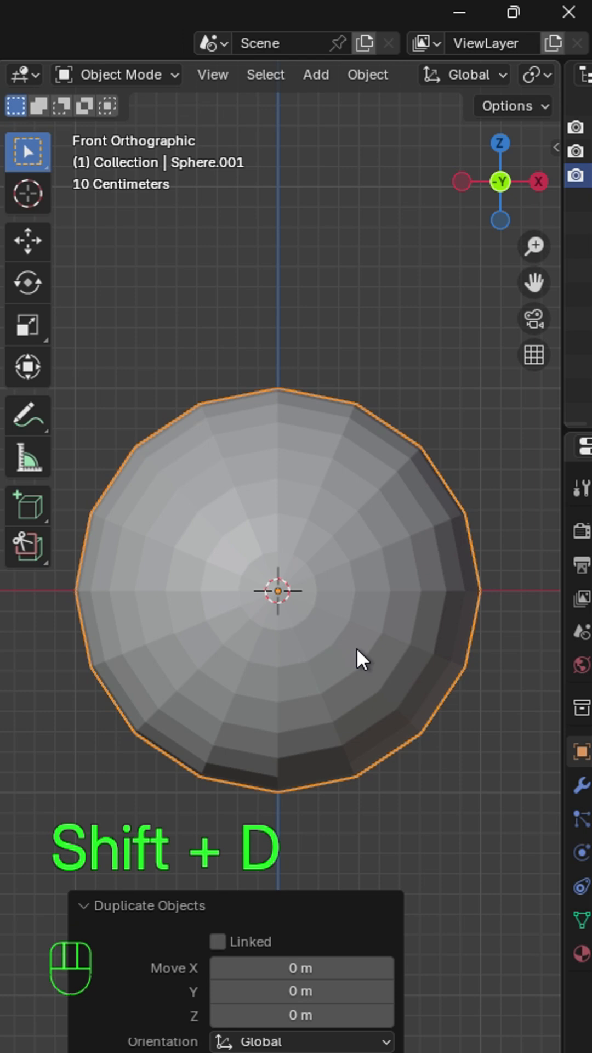
{"action": "key", "text": "h"}
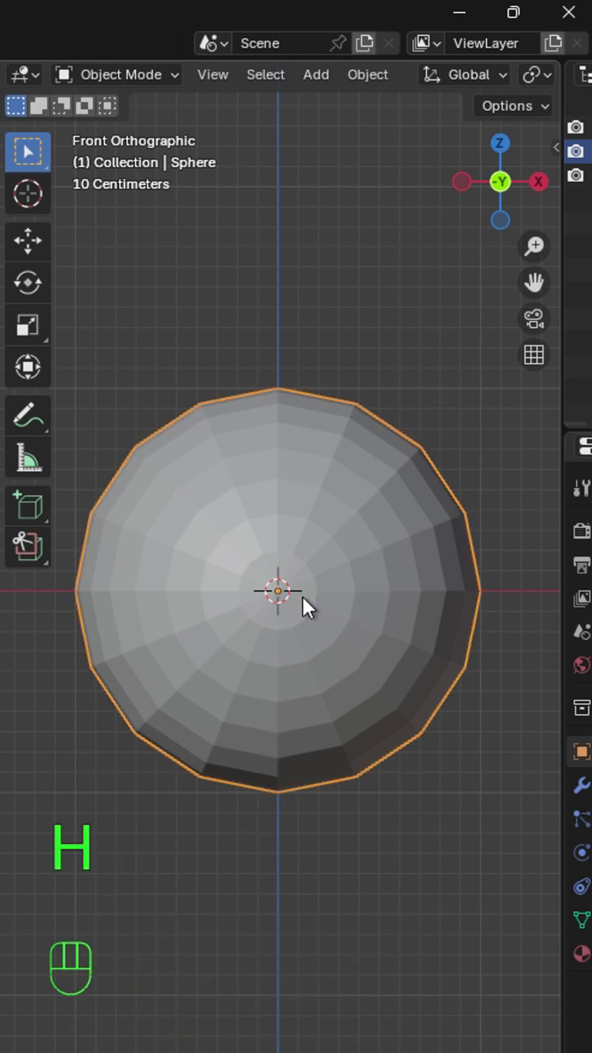
{"action": "key", "text": "Tab"}
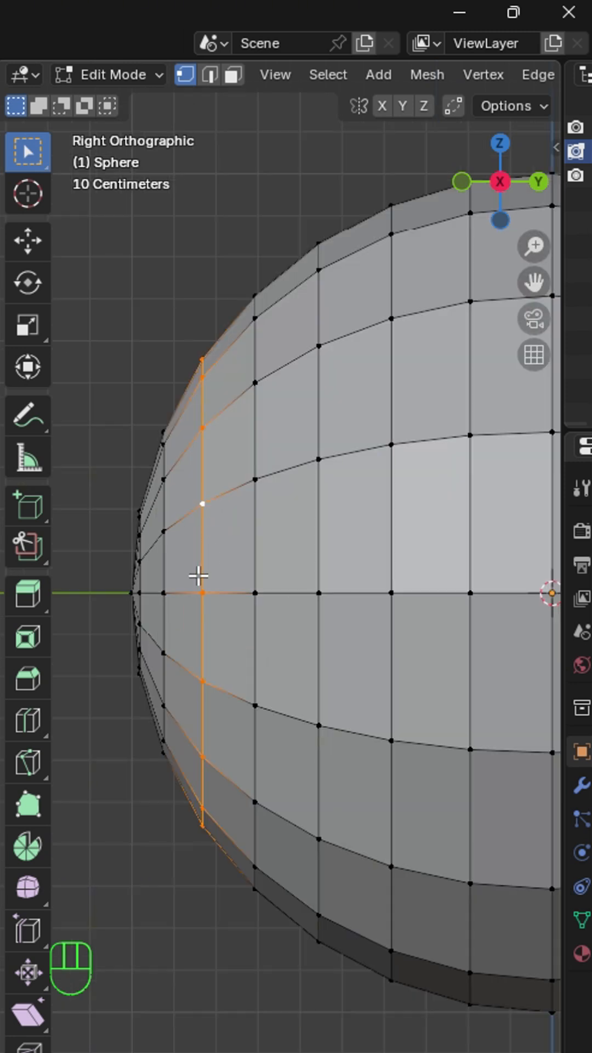
Step: Select the front edge loop and add ring loops lining the recessed cap
{"action": "left_click", "coordinate": [268, 74]}
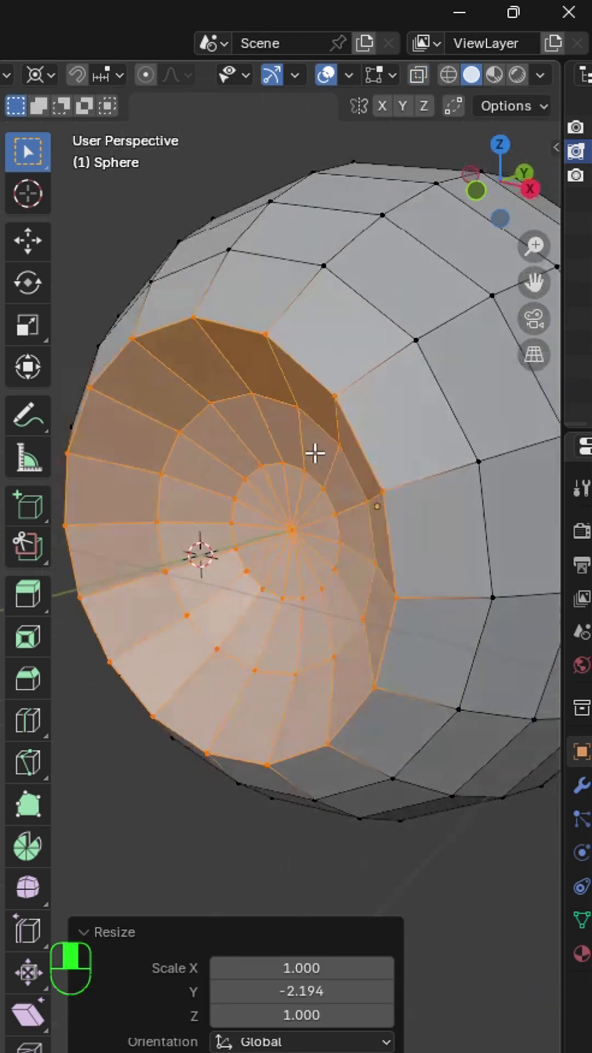
{"action": "key", "text": "ctrl+r"}
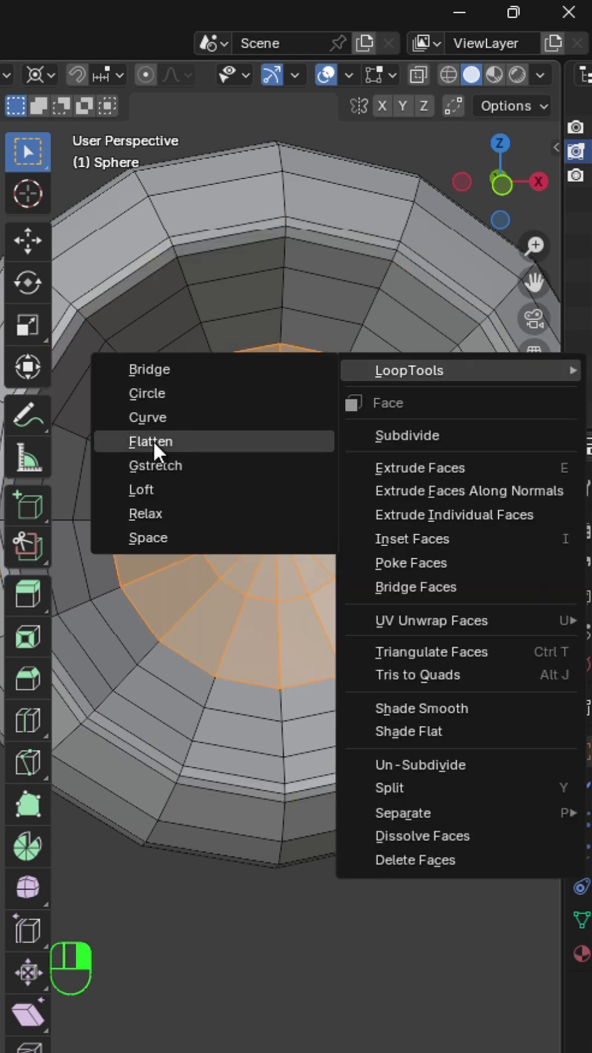
Step: Flatten the central disc with LoopTools and bevel its rim into a two-segment ring
{"action": "left_click", "coordinate": [150, 441]}
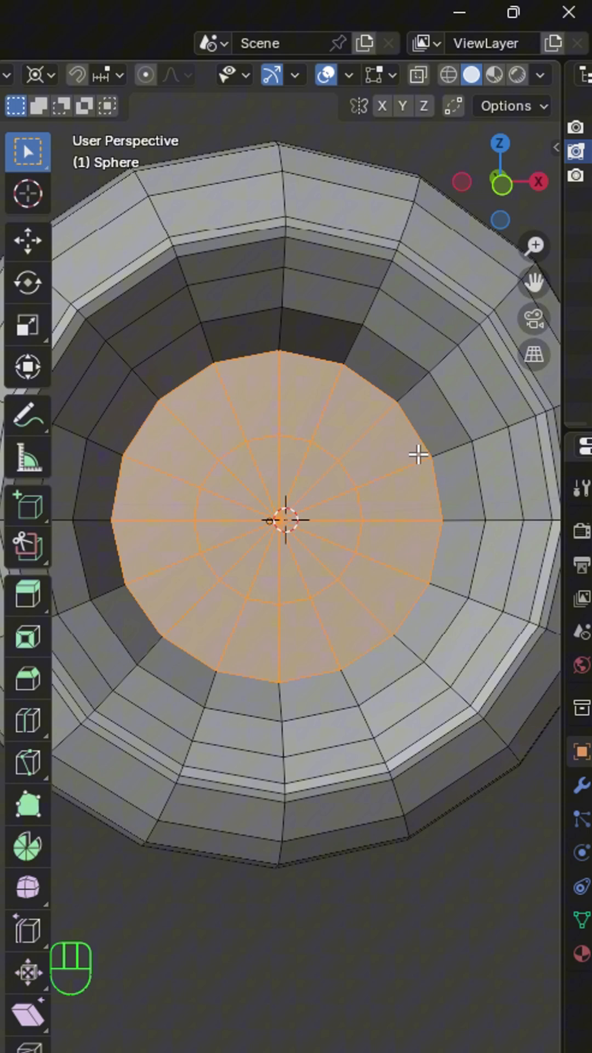
{"action": "key", "text": "ctrl+b"}
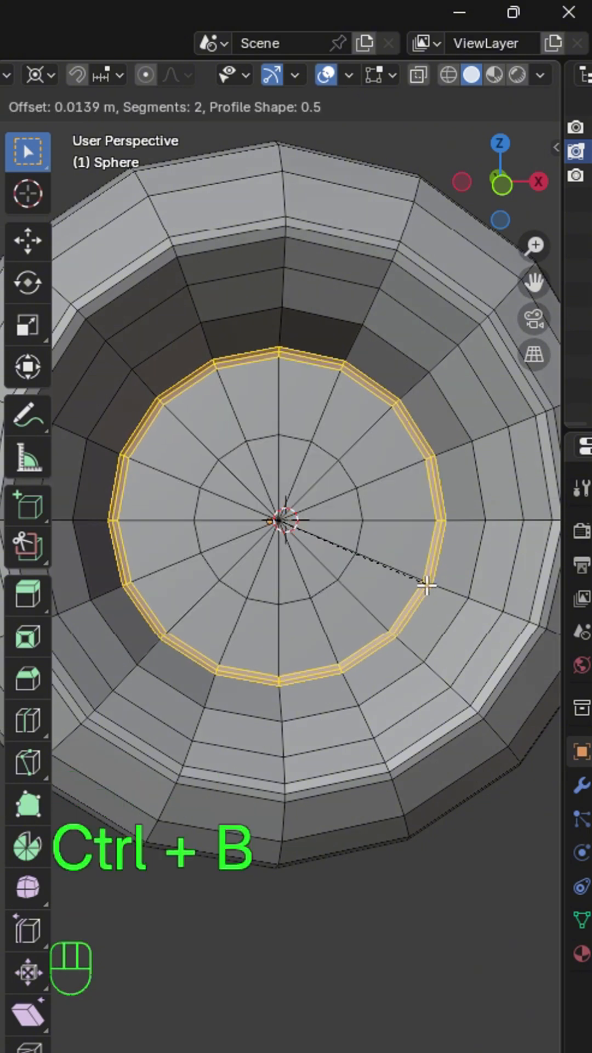
{"action": "mouse_move", "coordinate": [366, 581]}
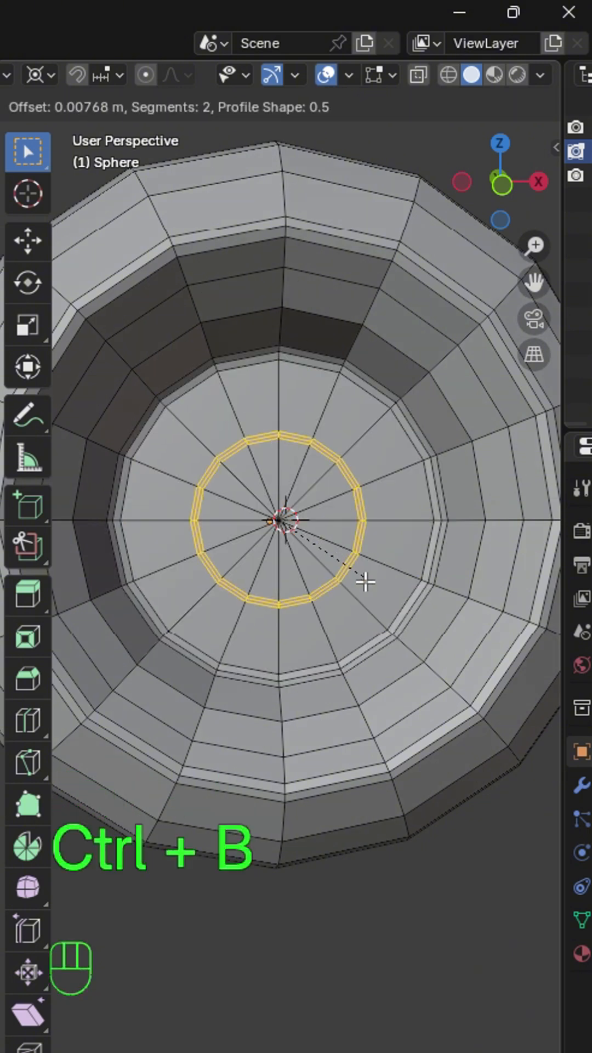
{"action": "mouse_move", "coordinate": [391, 617]}
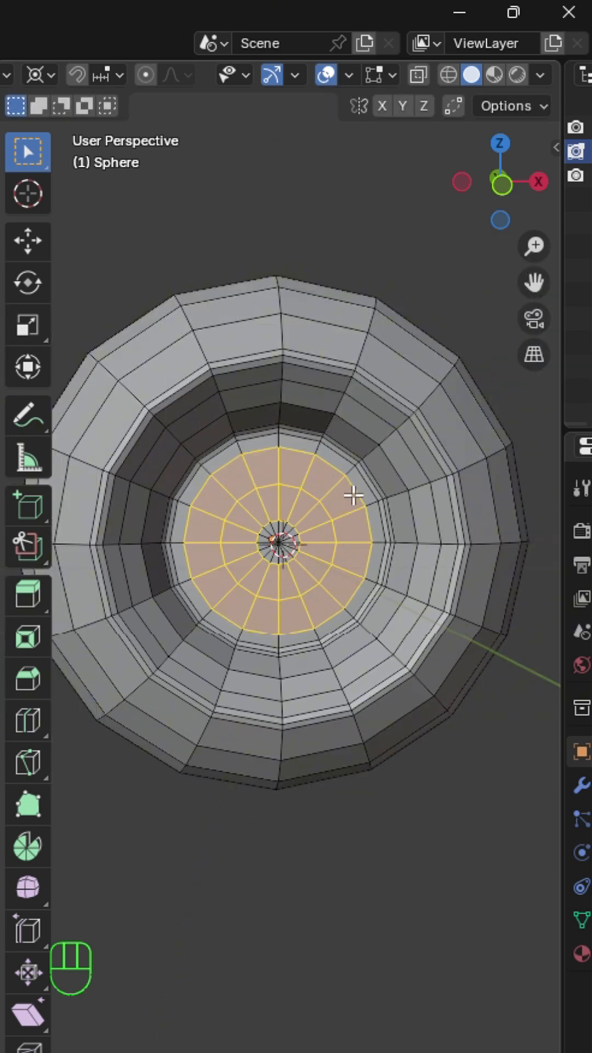
Step: Unhide and select the outer duplicate sphere, applying level-2 subdivision
{"action": "key", "text": "ctrl+2"}
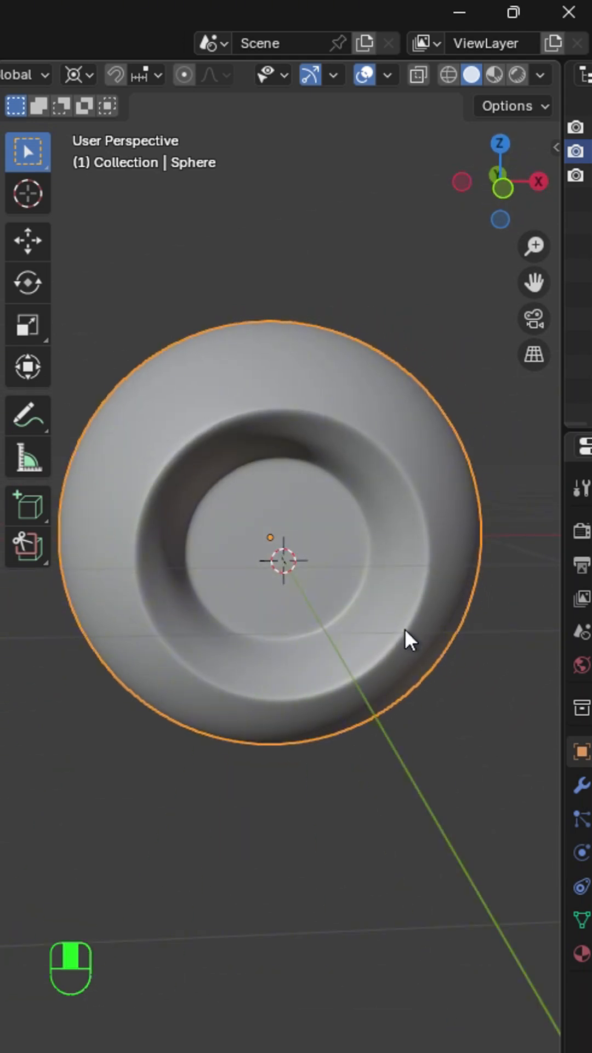
{"action": "key", "text": "alt+h"}
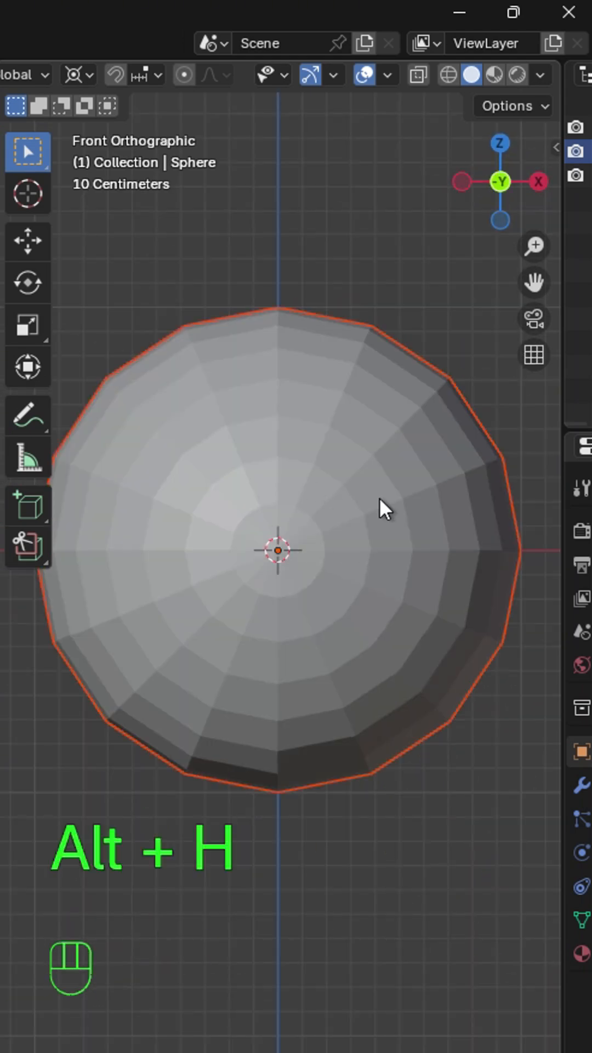
{"action": "key", "text": "alt+h"}
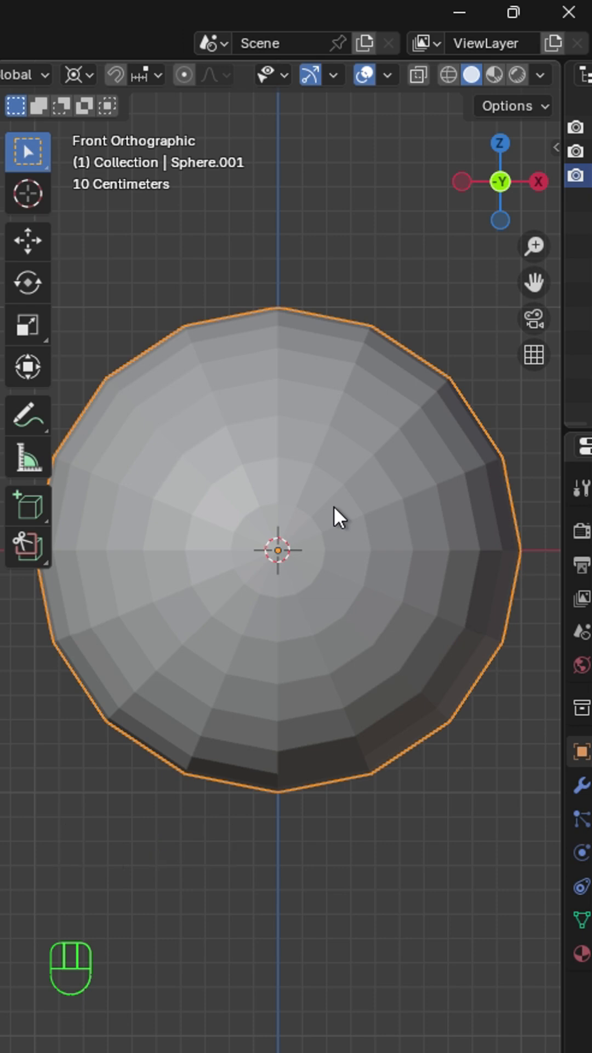
{"action": "key", "text": "ctrl+2"}
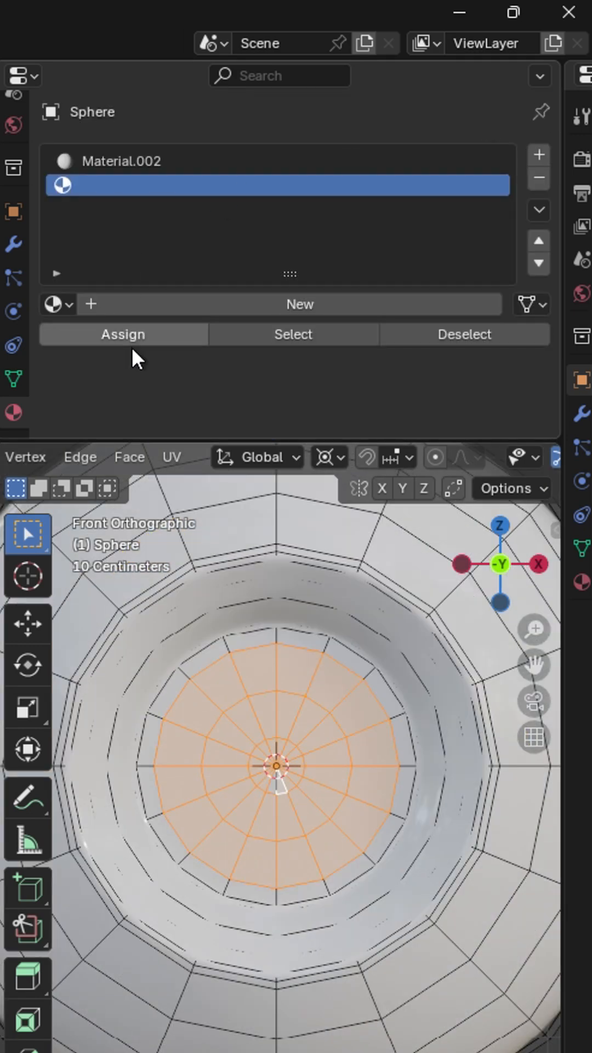
Step: Assign a new black material to the pupil disc and adjust its roughness
{"action": "left_click", "coordinate": [301, 303]}
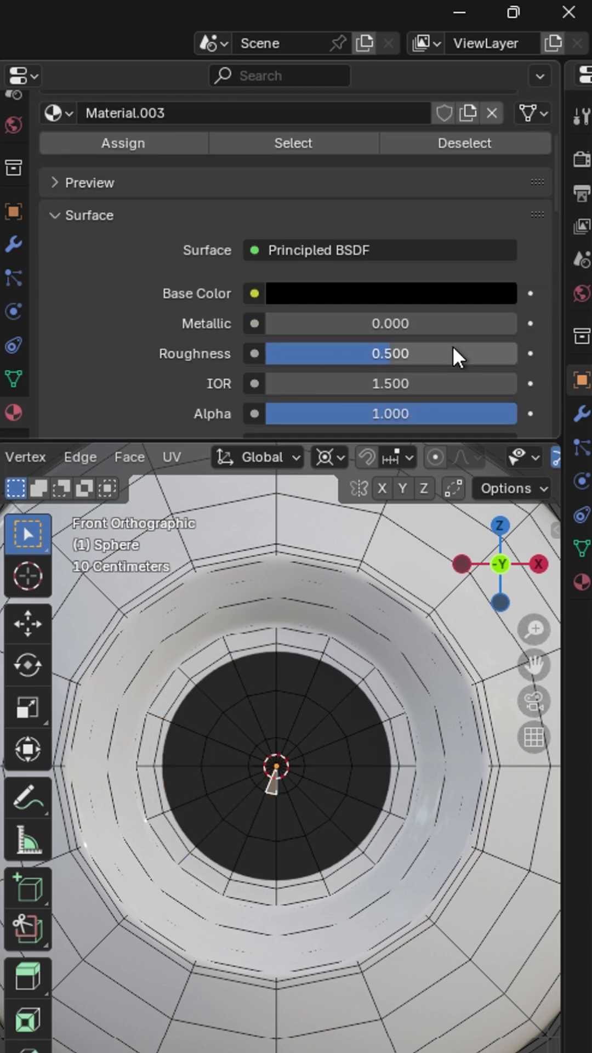
{"action": "double_click", "coordinate": [389, 353]}
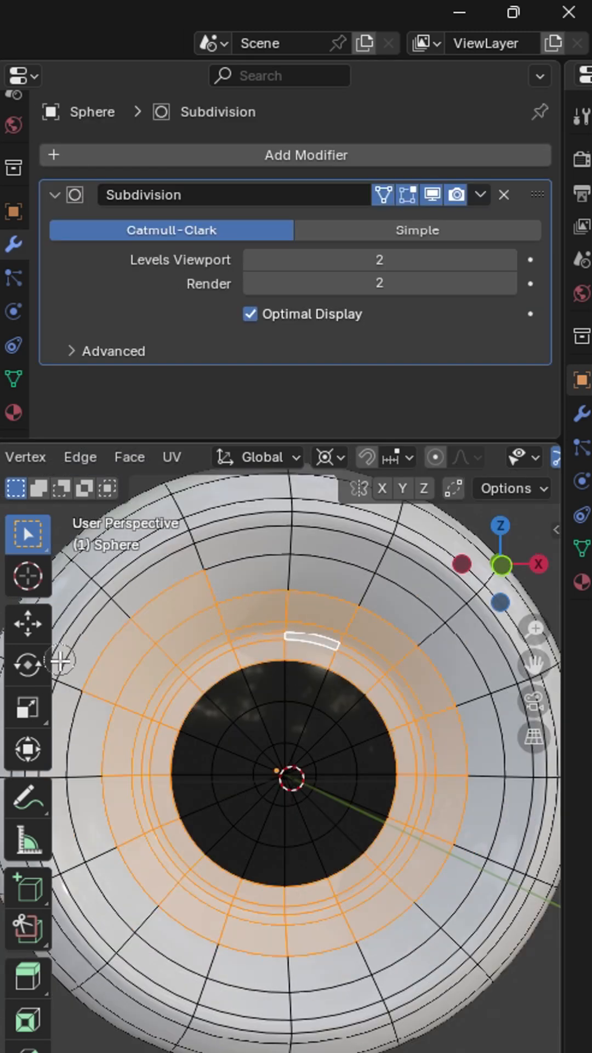
Step: Add iris material slots, assign green to the ring faces and pick the lighter Material.005
{"action": "left_click", "coordinate": [13, 414]}
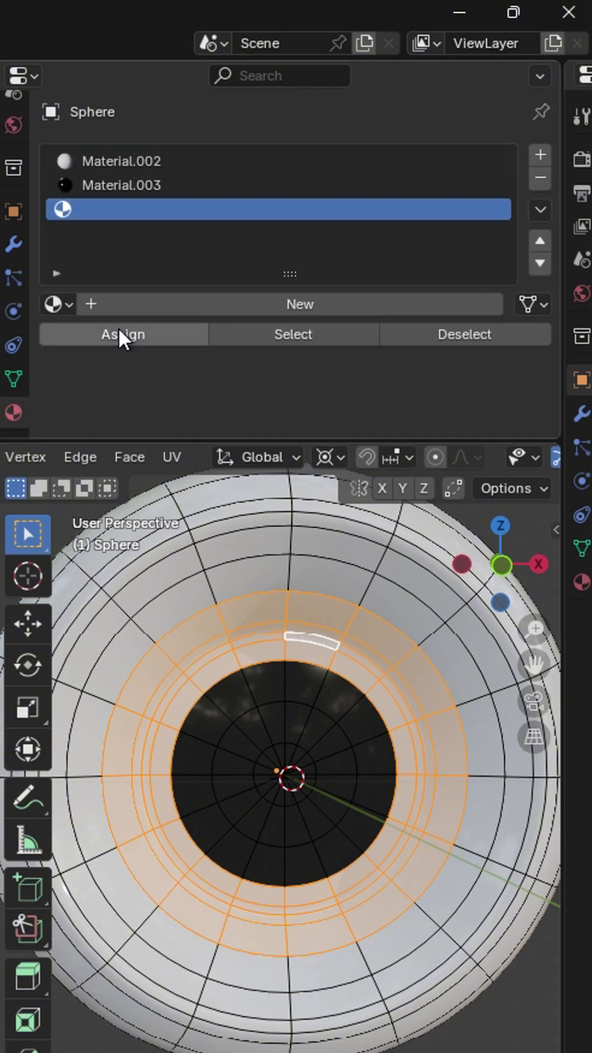
{"action": "left_click", "coordinate": [123, 334]}
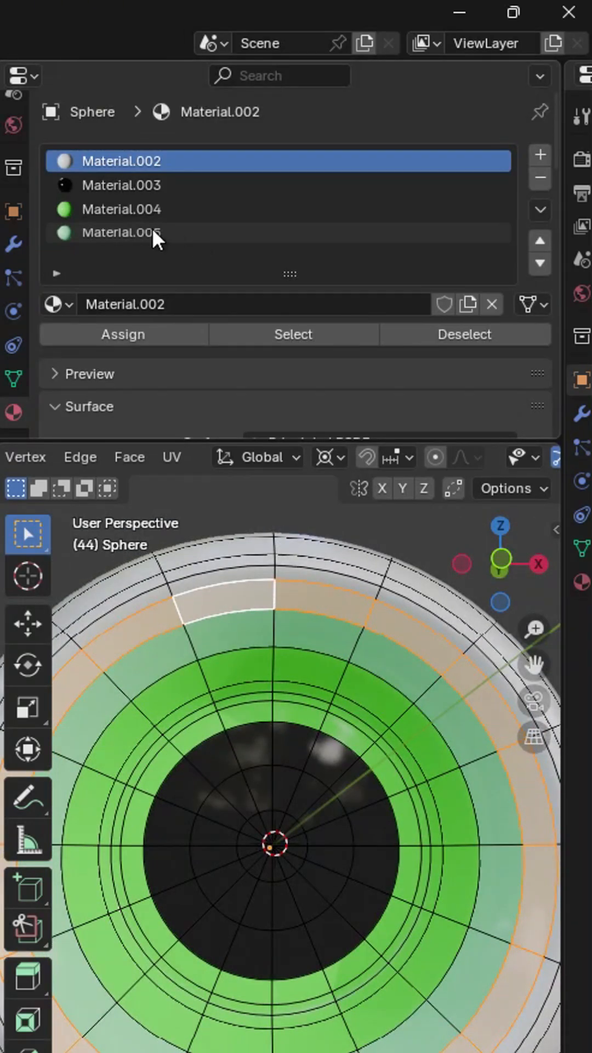
{"action": "left_click", "coordinate": [120, 232]}
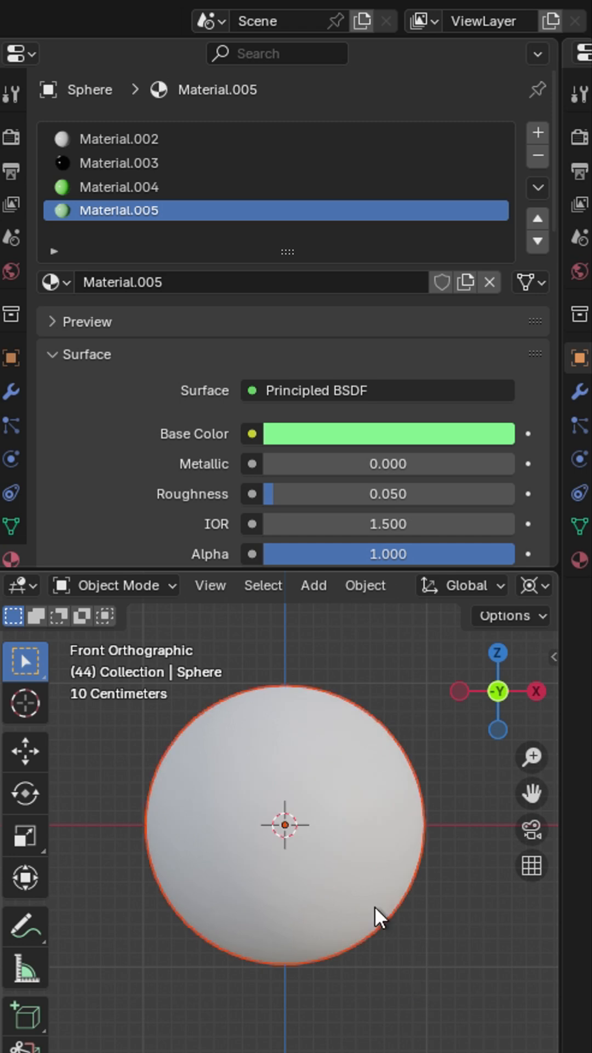